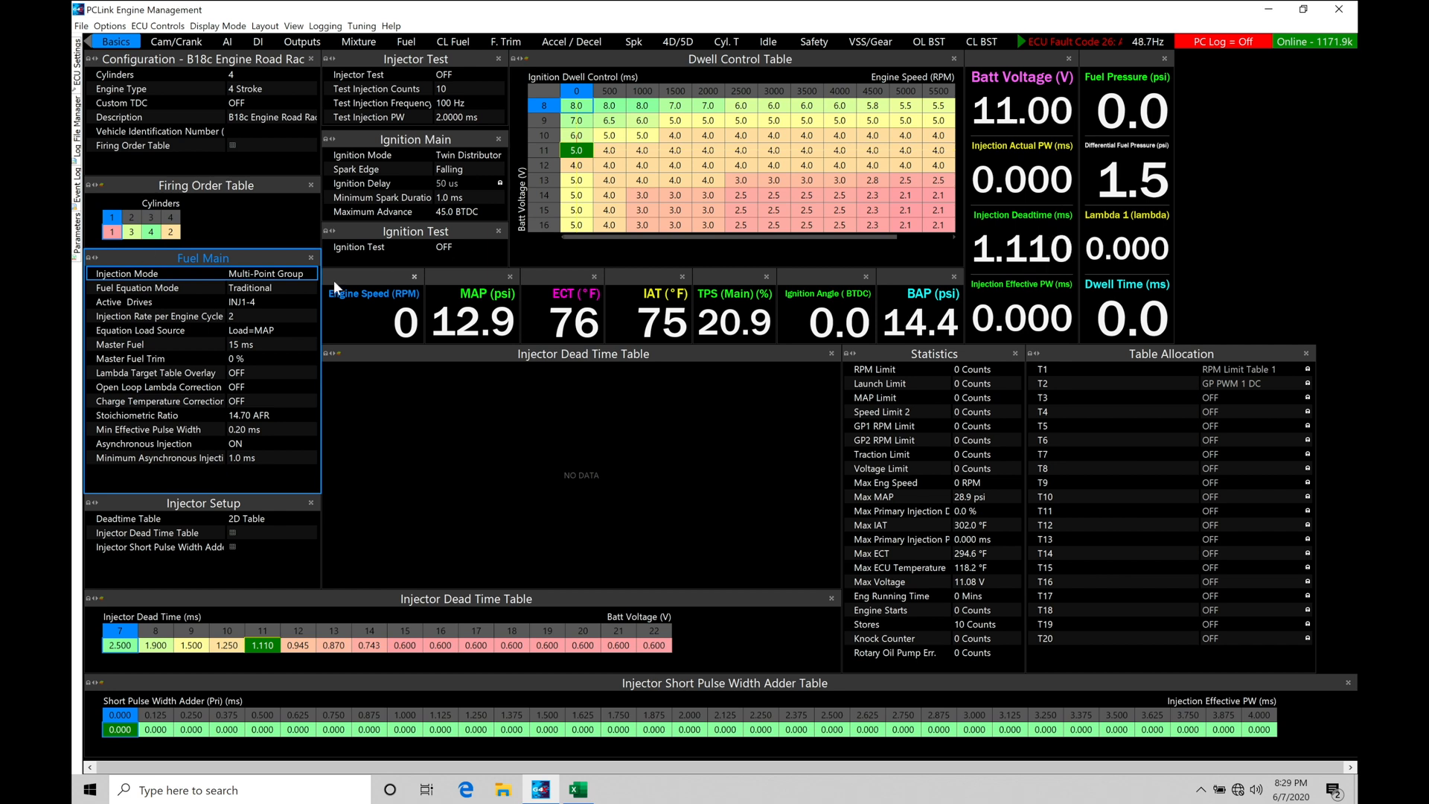
mouse_move(247, 213)
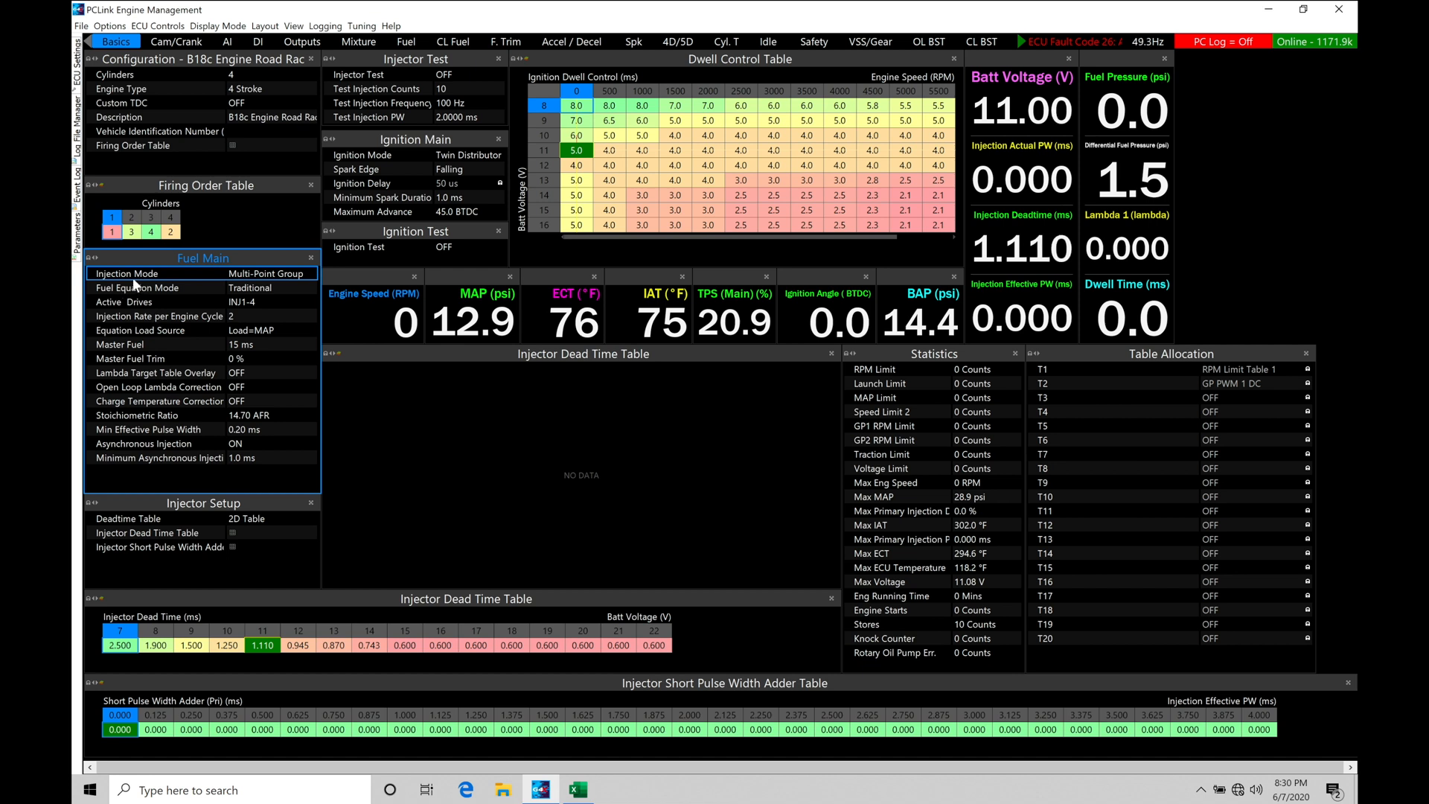
Bring up the Injection Mode choices in Fuel Main, moving the Select dialog aside.
left_click(266, 273)
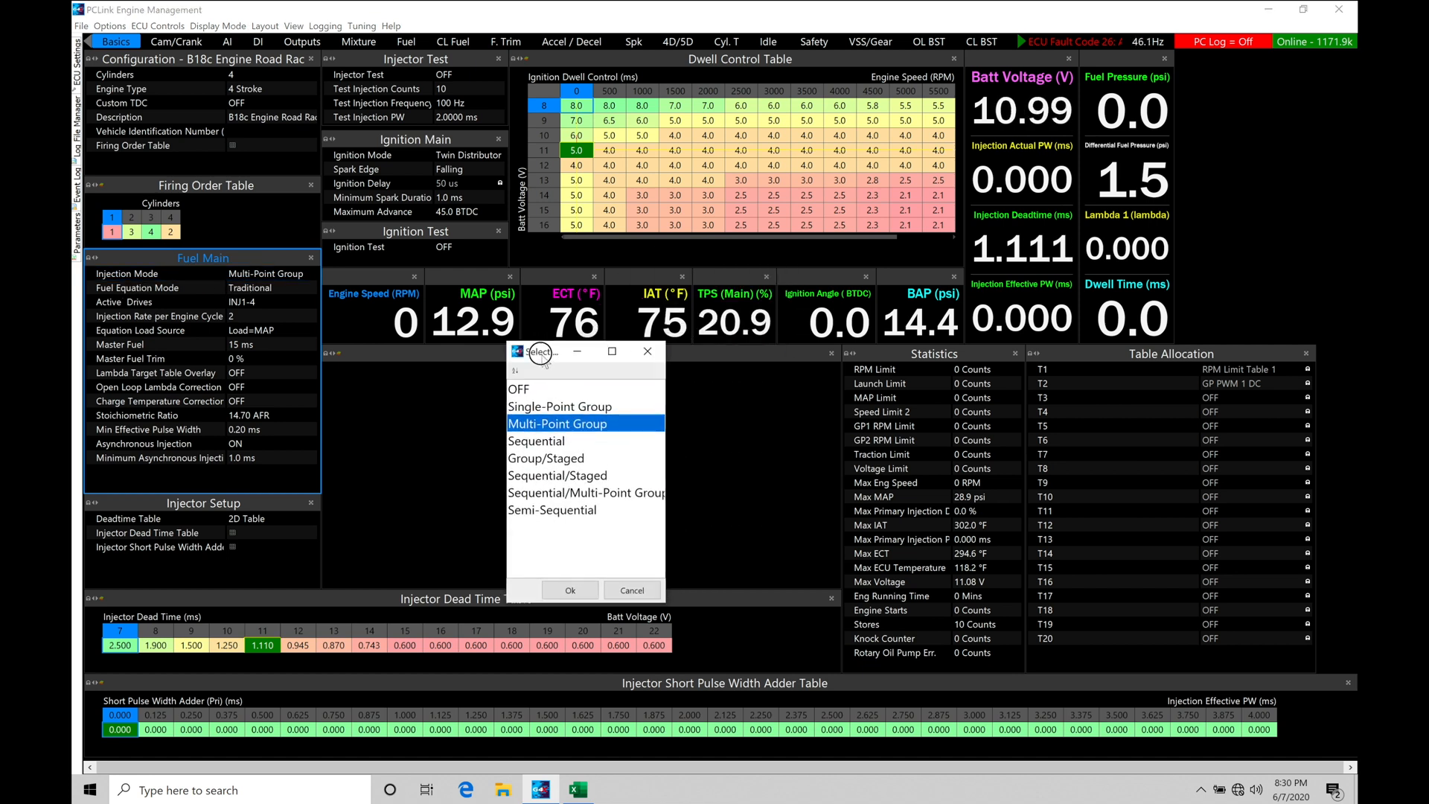
left_click_drag(537, 351, 497, 378)
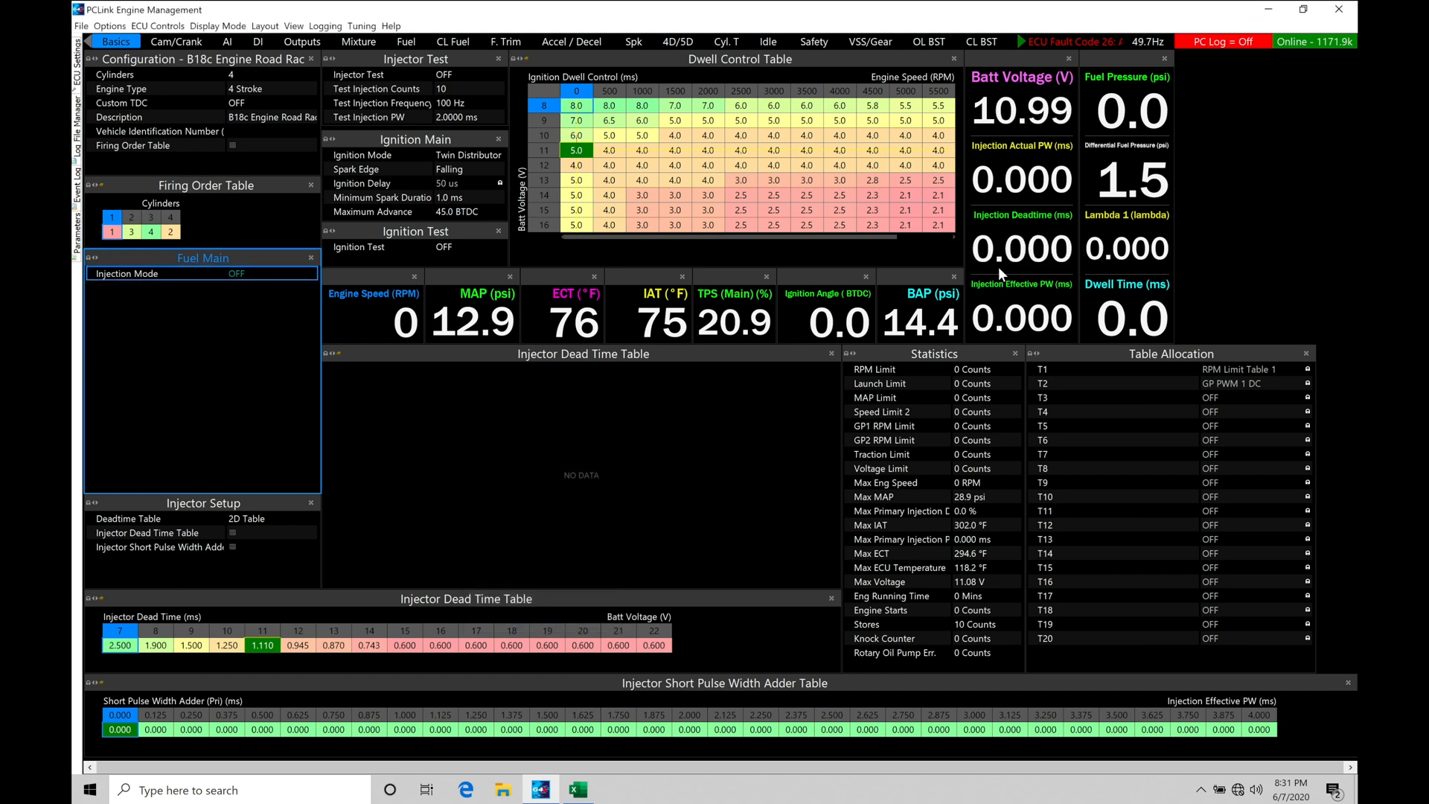
mouse_move(214, 361)
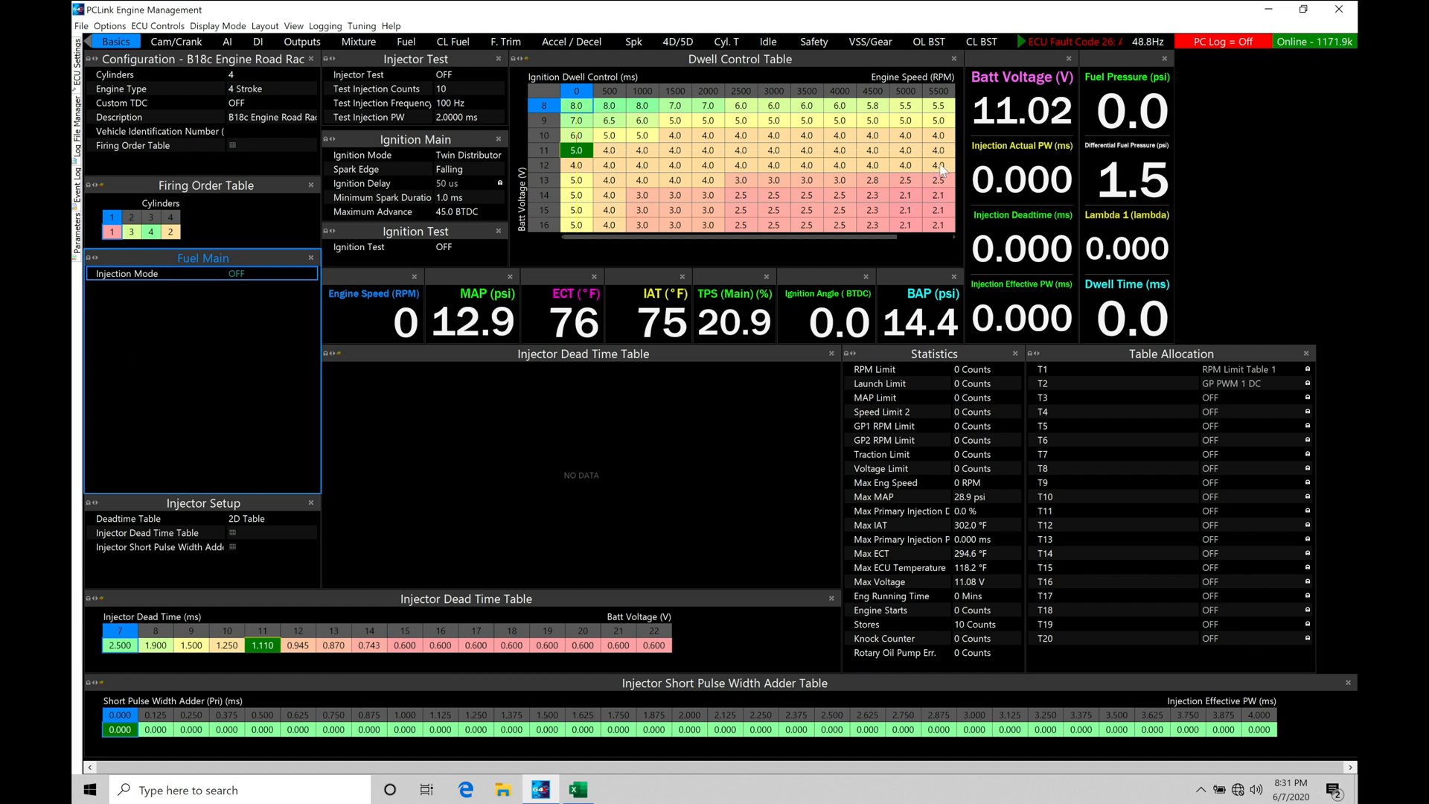
mouse_move(1026, 273)
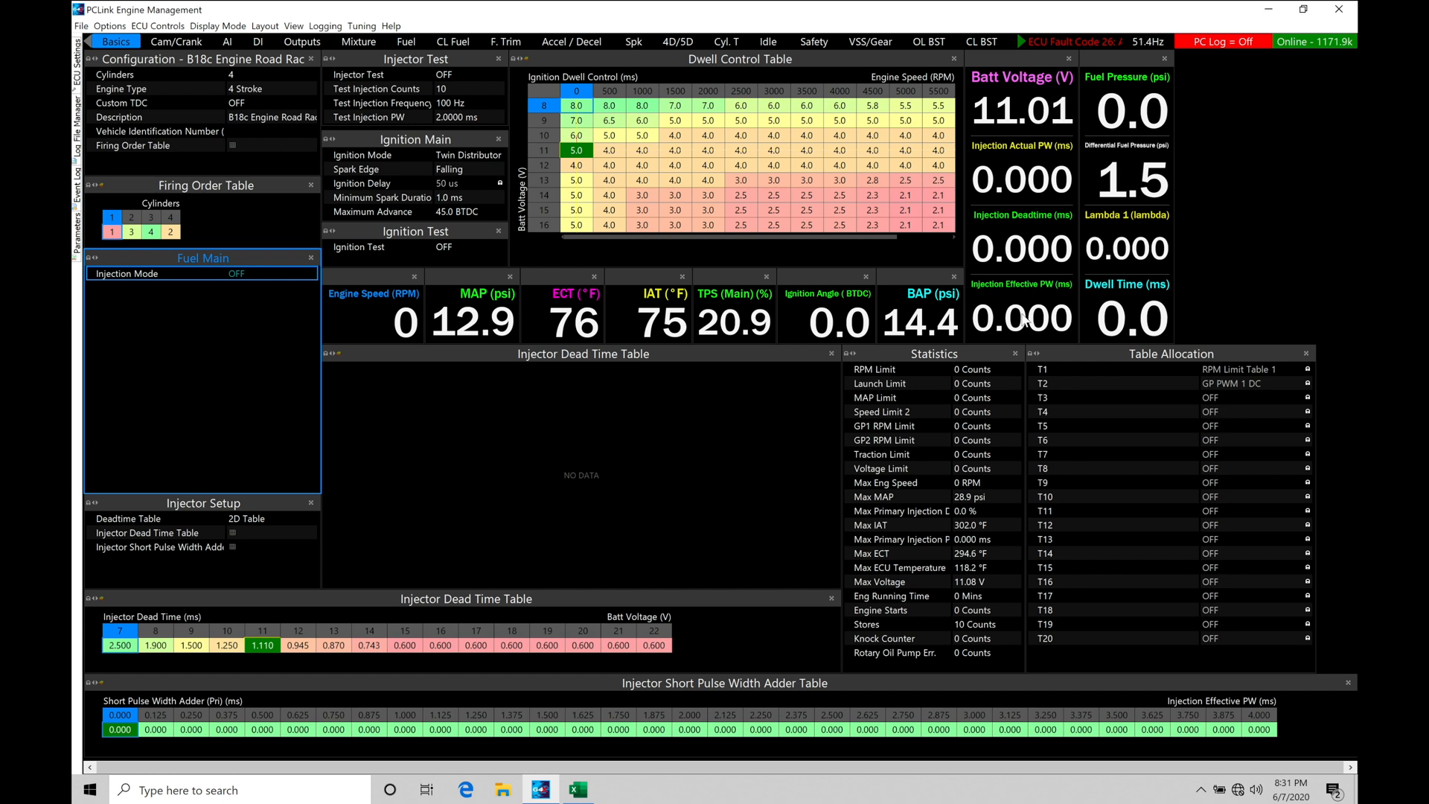
mouse_move(440, 368)
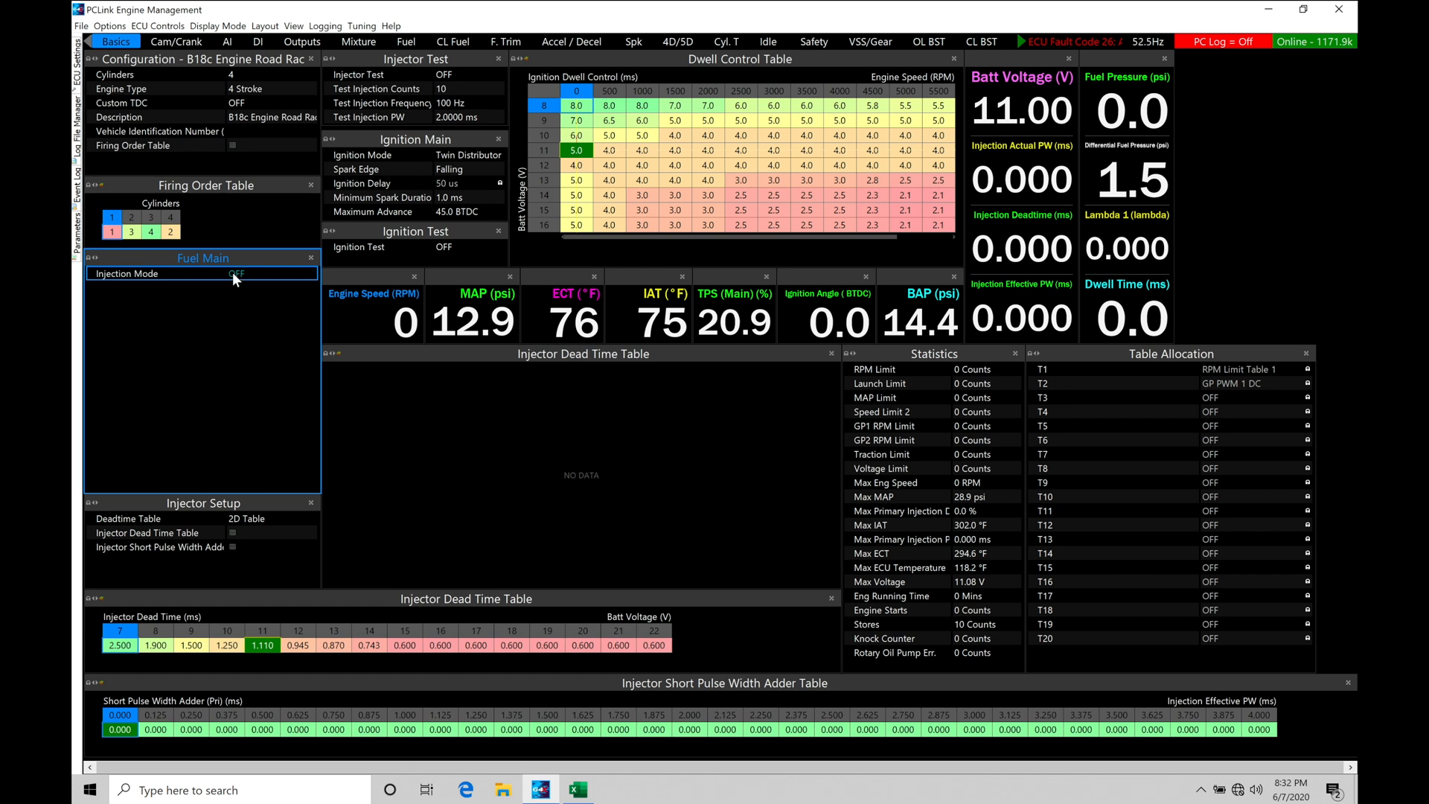
Choose Single-Point Group as the Fuel Main injection mode.
left_click(274, 274)
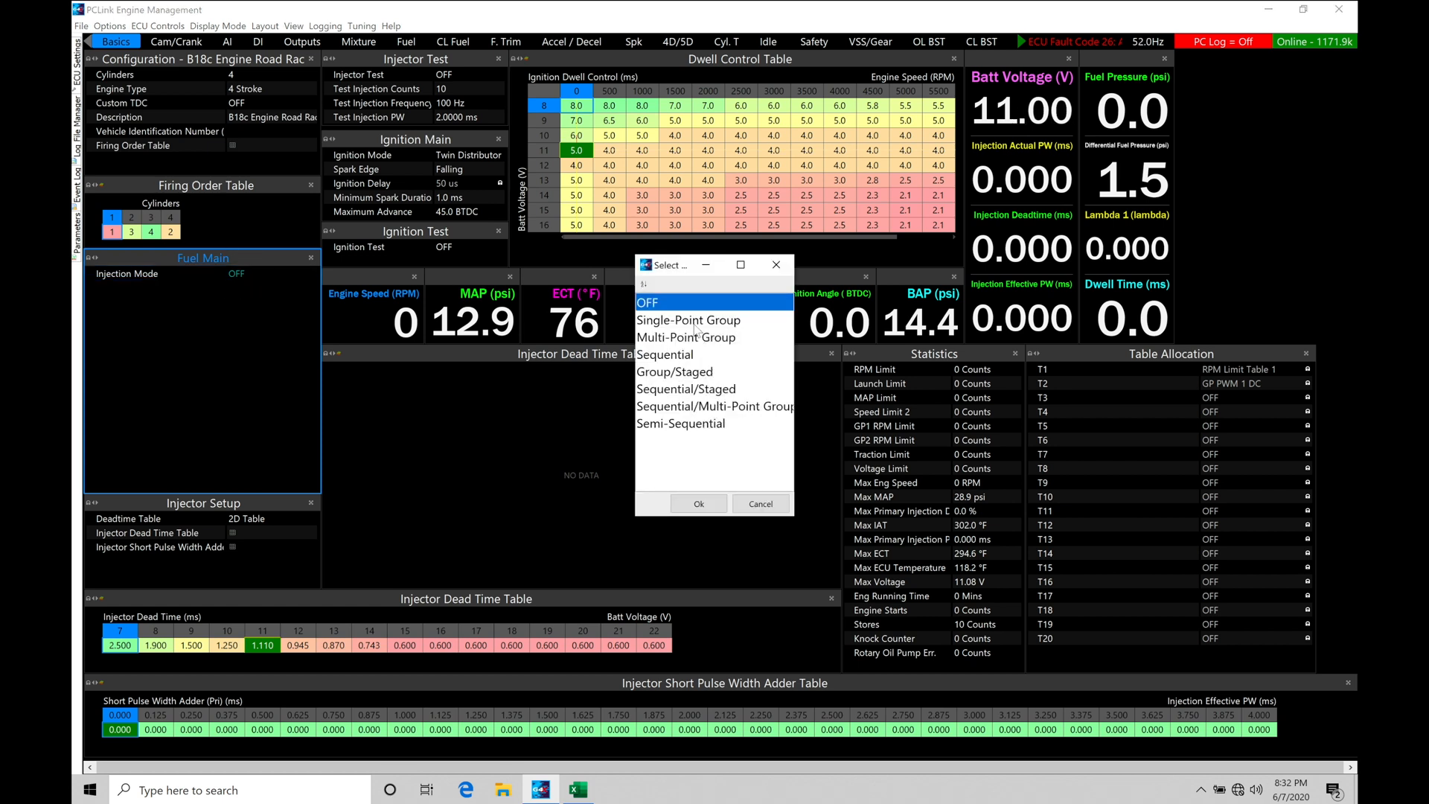
left_click(689, 320)
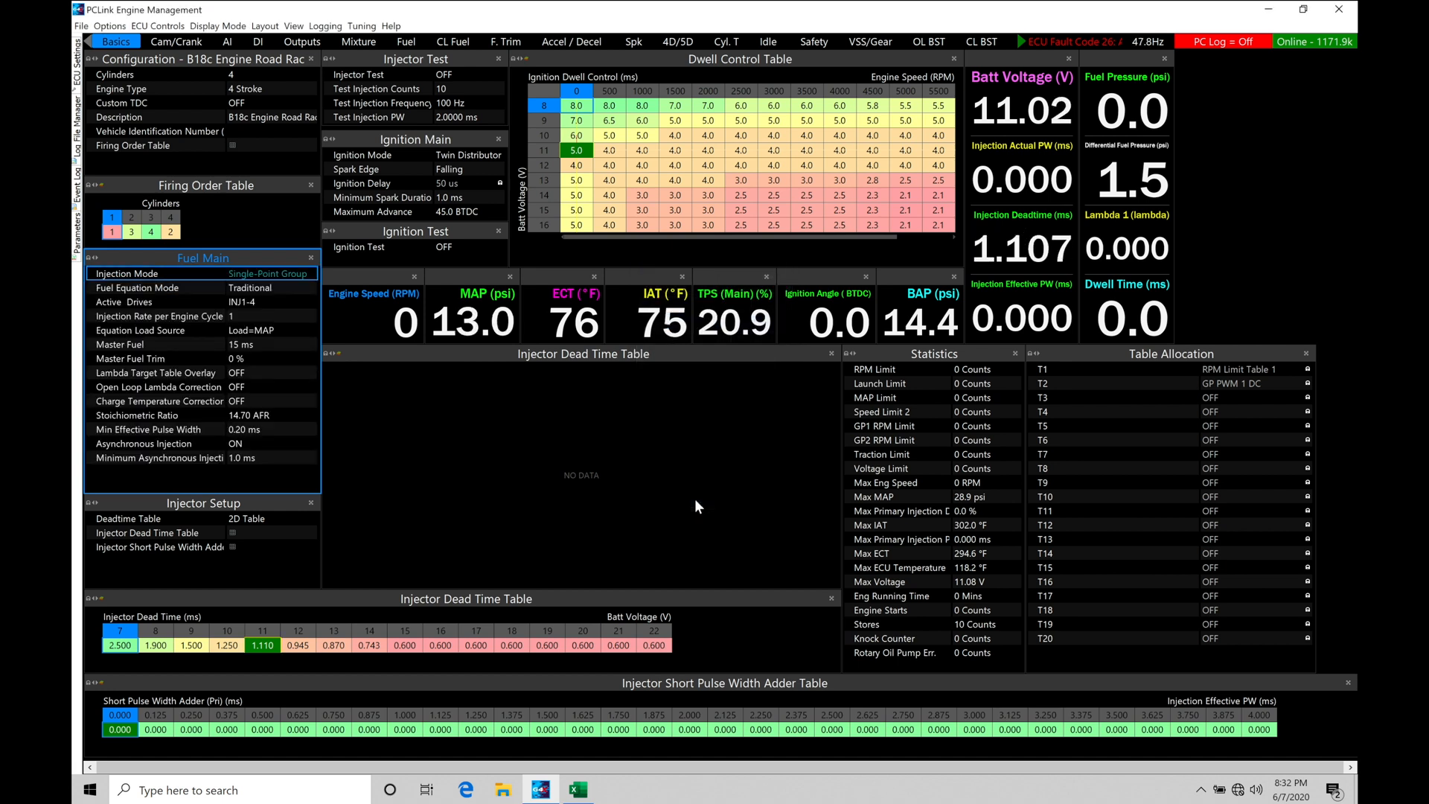